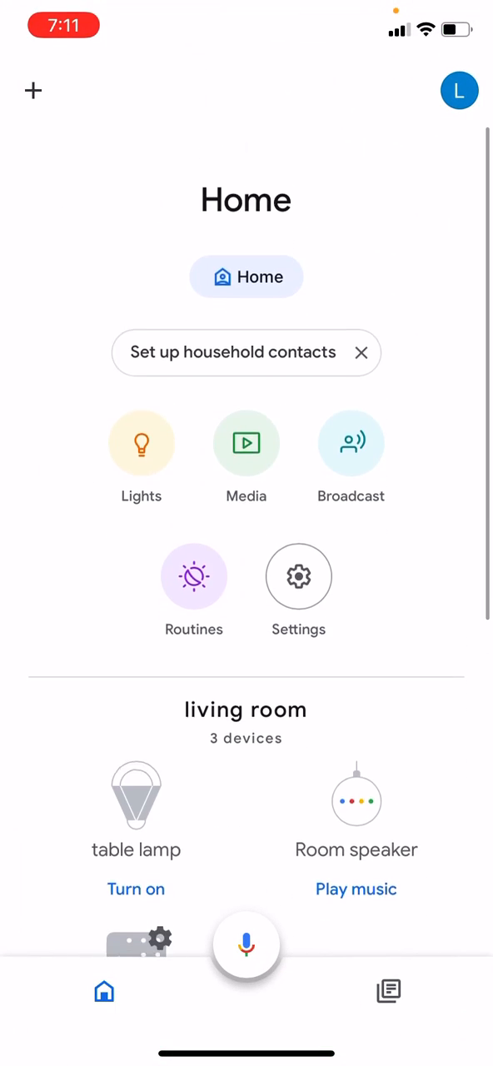
Step: From the home screen's add menu, begin setting up a device
scroll(down, 3)
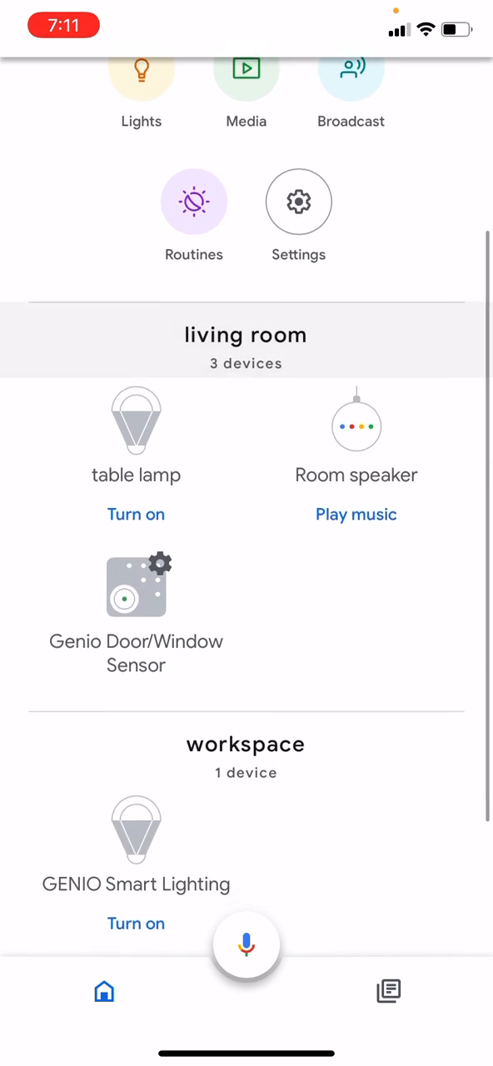
scroll(up, 3)
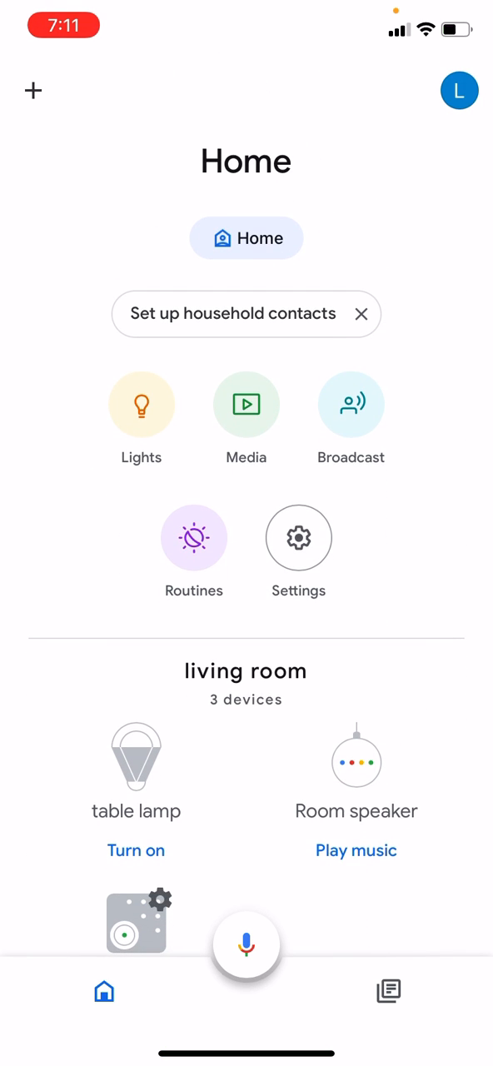
click(34, 90)
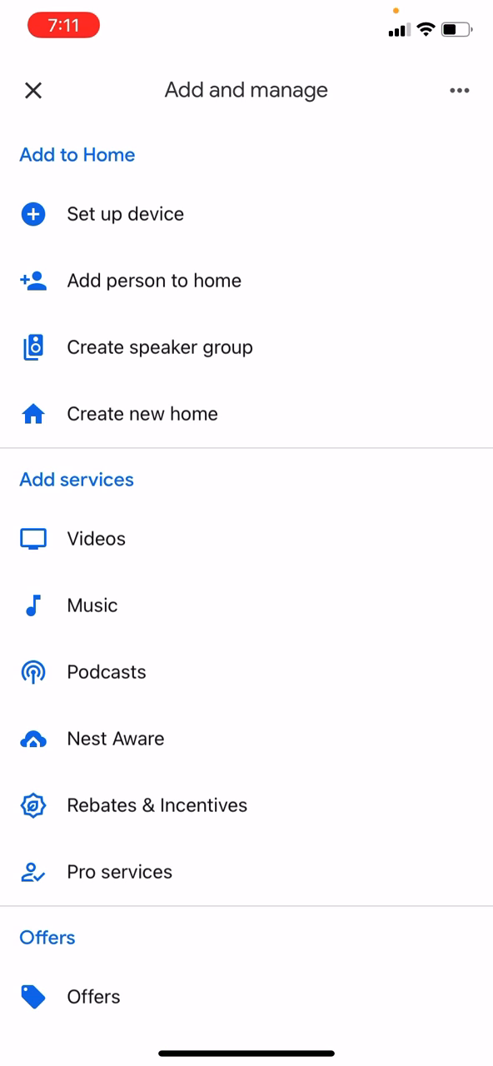
click(125, 213)
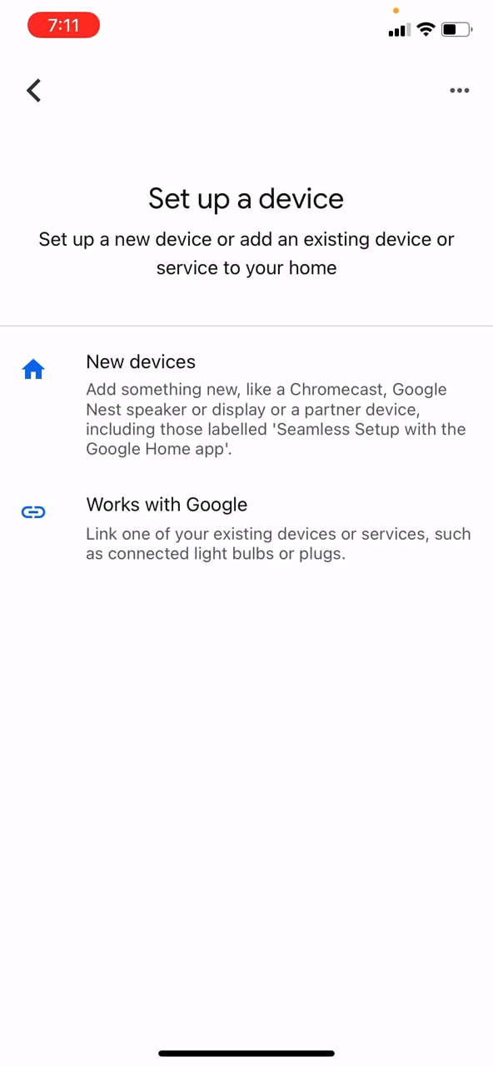
Step: Choose Works with Google to list linked and available services, Mirabella Genio among them
click(246, 530)
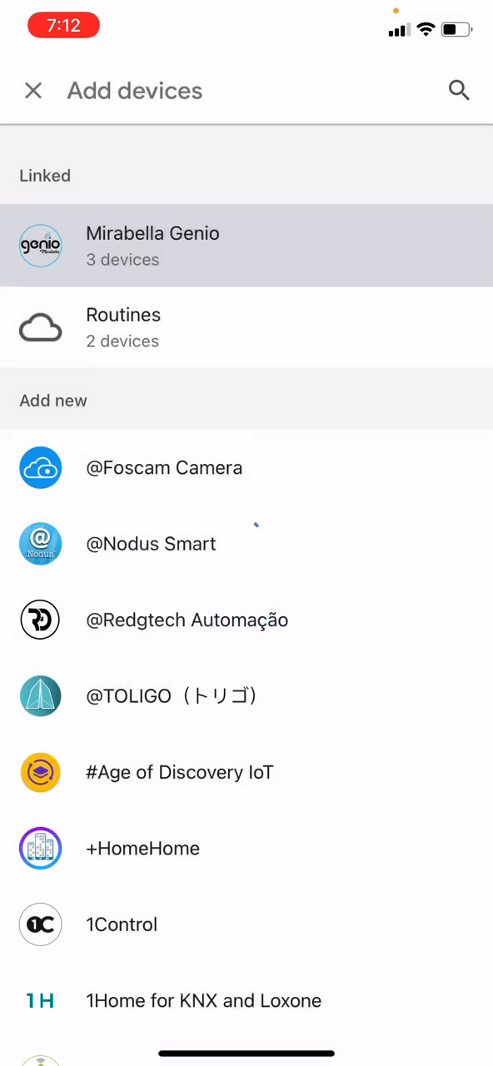
Step: Unlink the Mirabella Genio account, leaving only the Room speaker in the living room
click(150, 543)
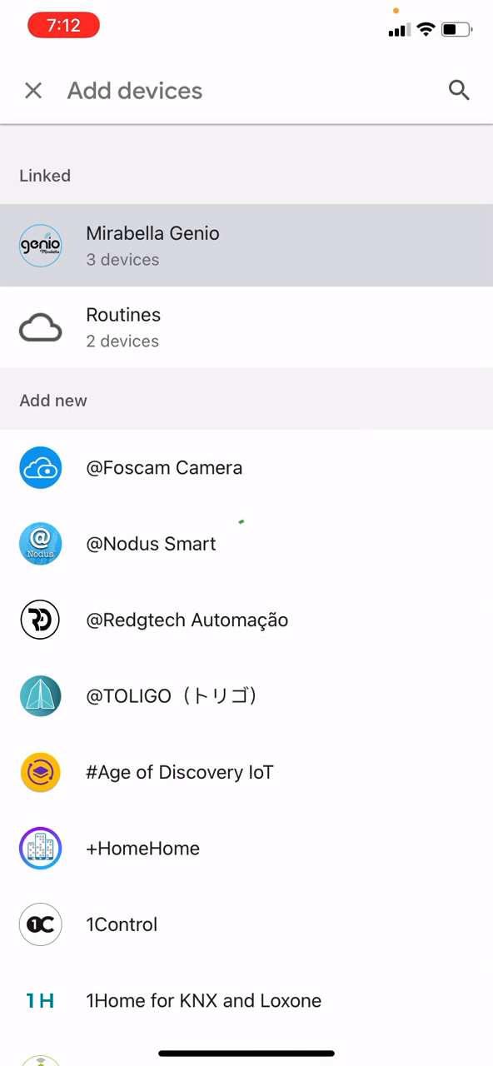
click(33, 90)
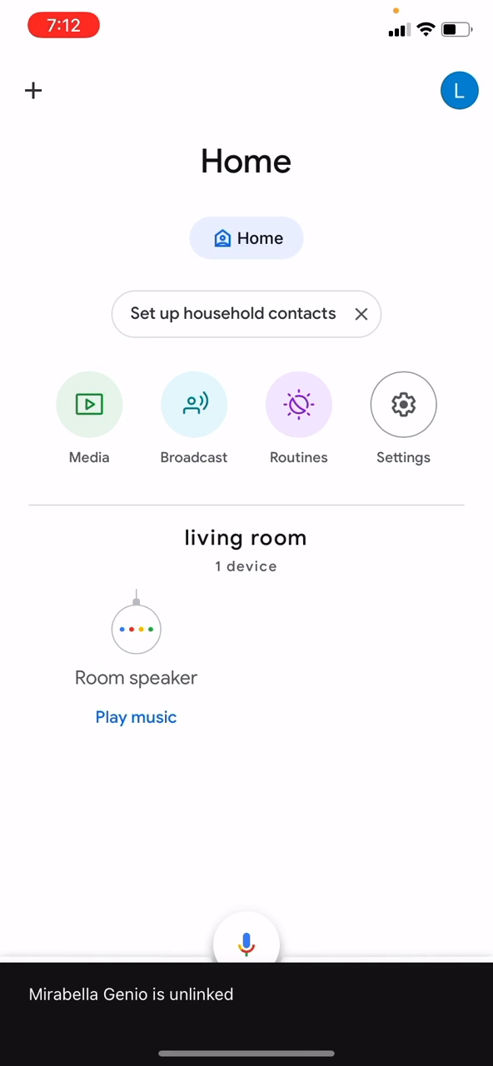